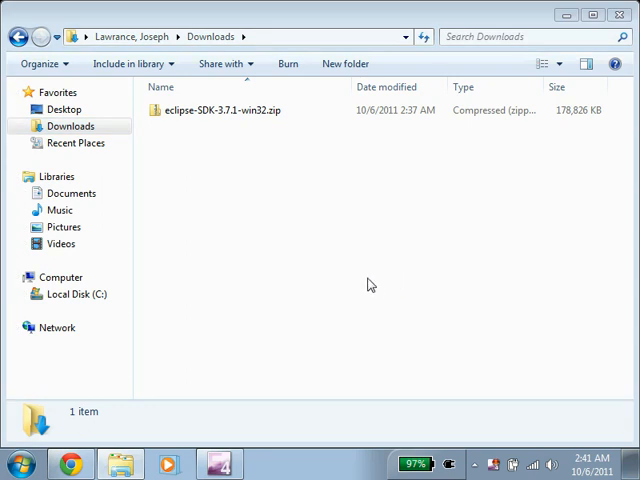
mouse_move(190, 160)
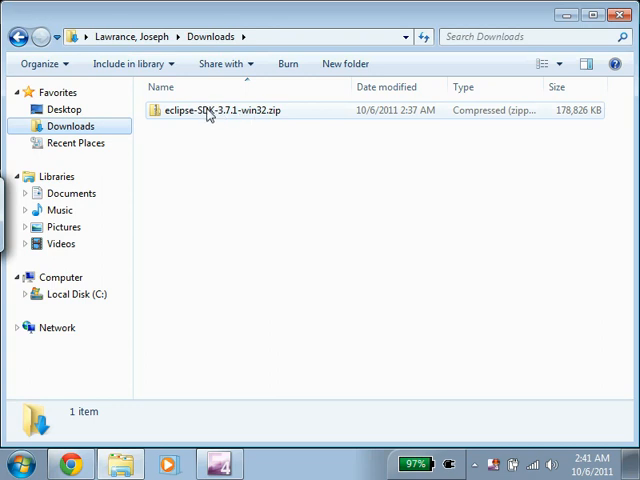
Step: Open eclipse-SDK-3.7.1-win32.zip from Downloads to reveal the eclipse folder inside
double_click(224, 110)
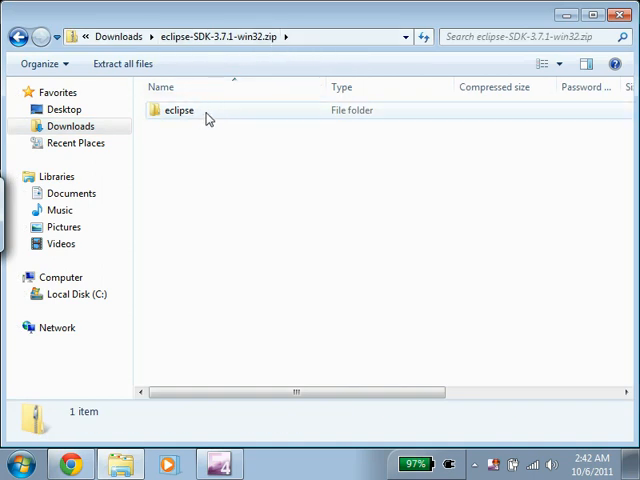
mouse_move(124, 64)
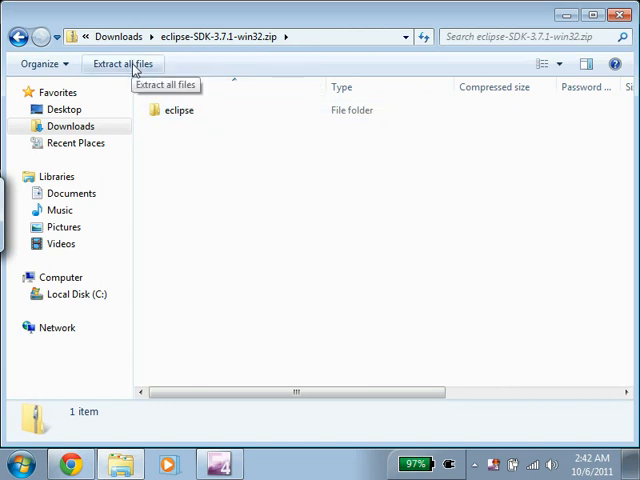
Step: Extract all files from the zip to C:\Program Files, reaching the administrator prompt
left_click(124, 63)
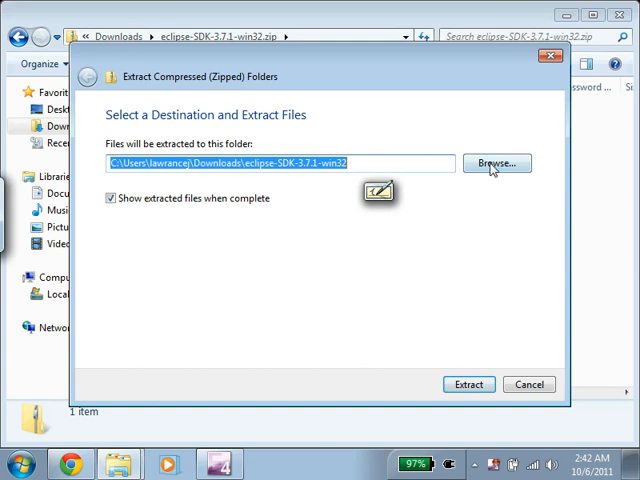
left_click(496, 163)
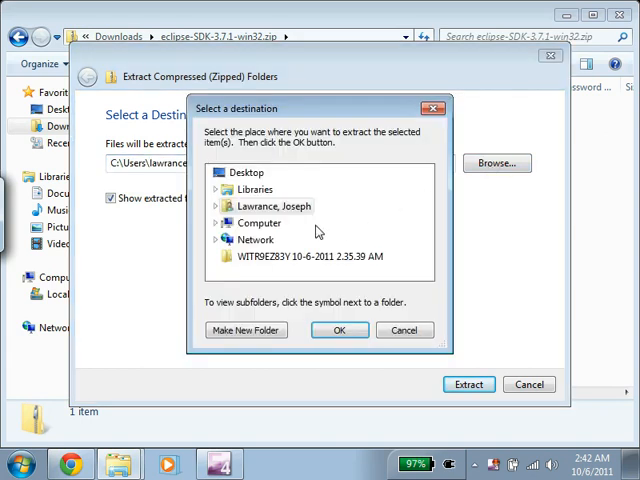
left_click(216, 223)
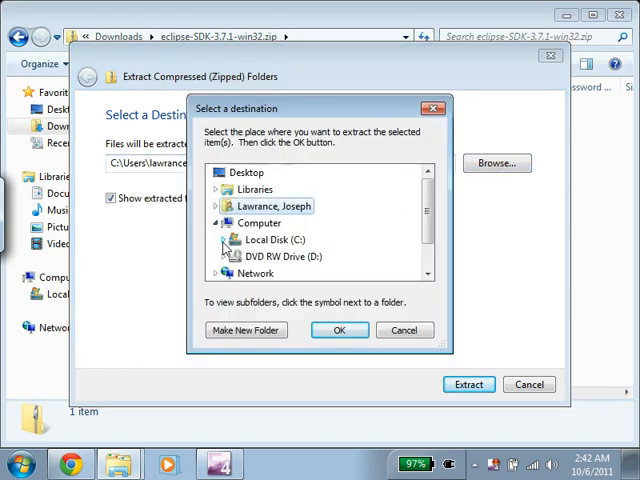
left_click(224, 239)
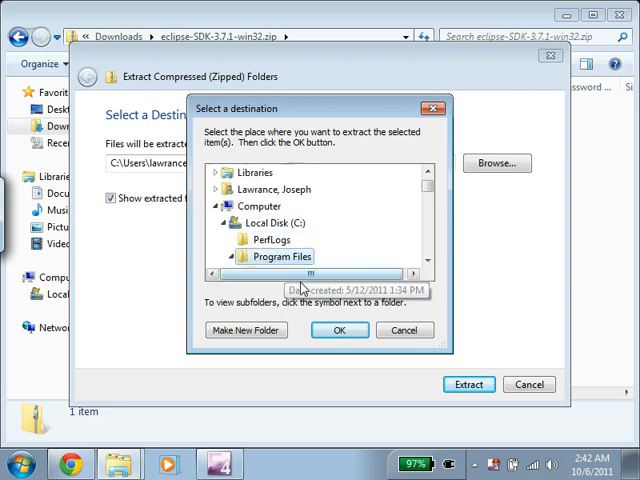
mouse_move(257, 221)
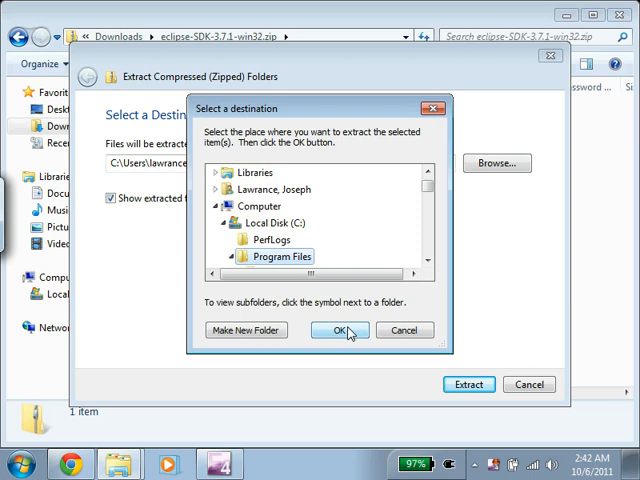
left_click(339, 330)
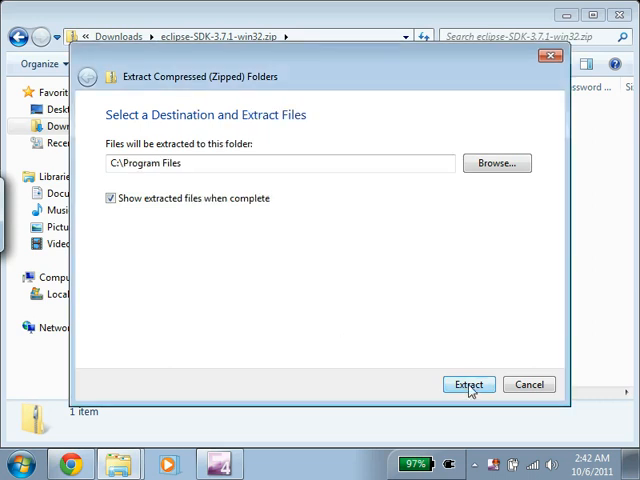
left_click(468, 384)
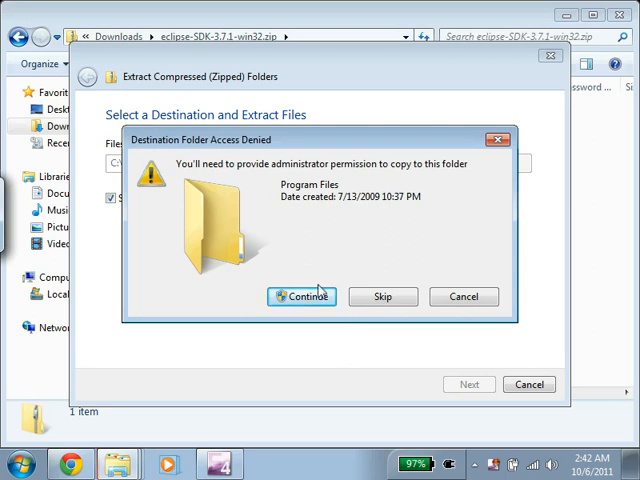
Step: Grant administrator permission so the 1,384 Eclipse items (190 MB) copy into Program Files
left_click(302, 296)
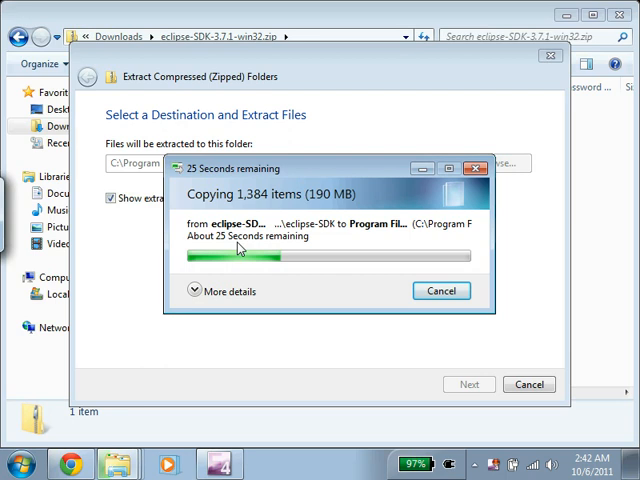
mouse_move(240, 258)
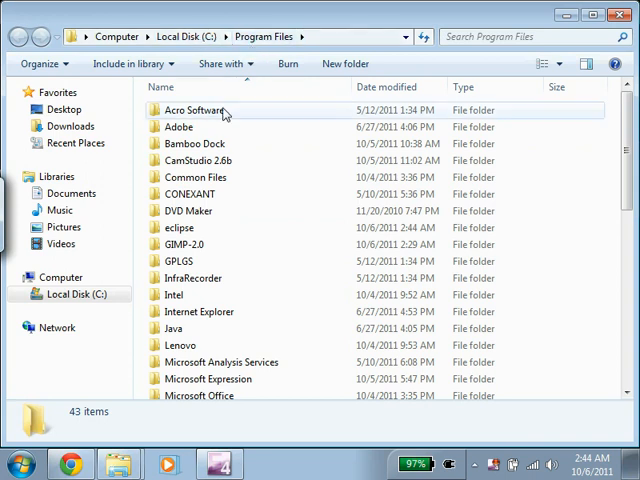
mouse_move(178, 228)
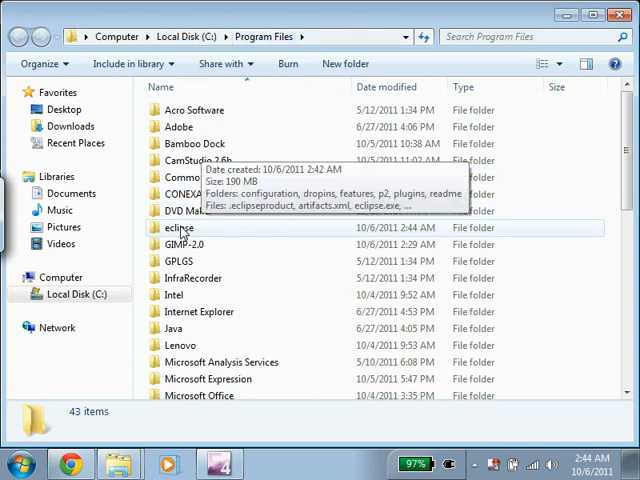
Step: Open the eclipse folder in C:\Program Files to show eclipse.exe
left_click(180, 228)
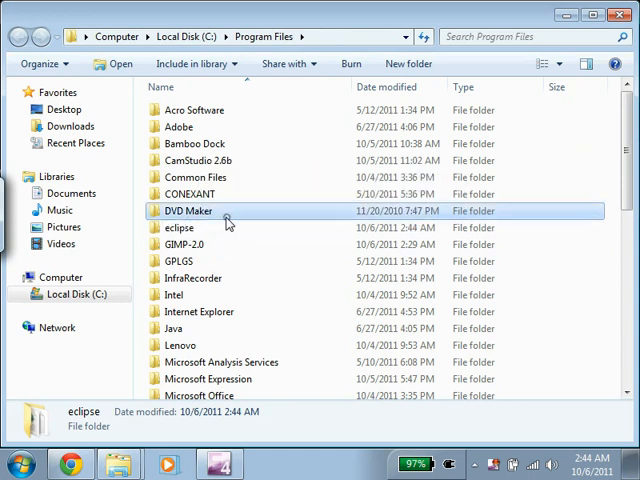
double_click(178, 228)
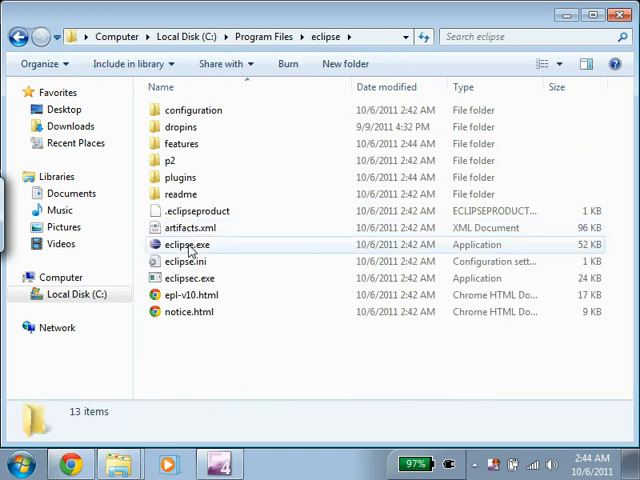
mouse_move(189, 245)
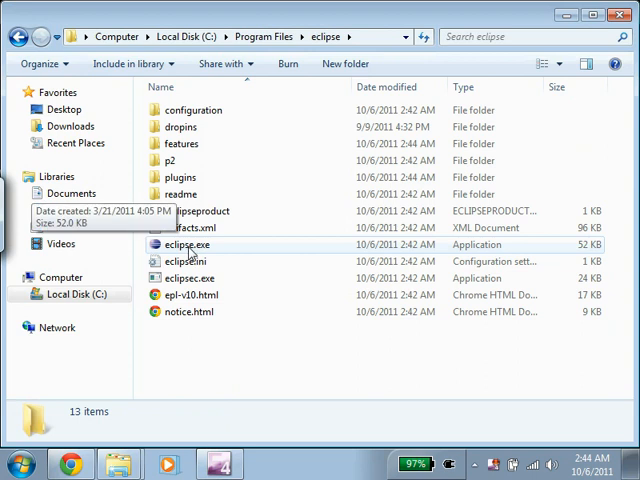
mouse_move(190, 228)
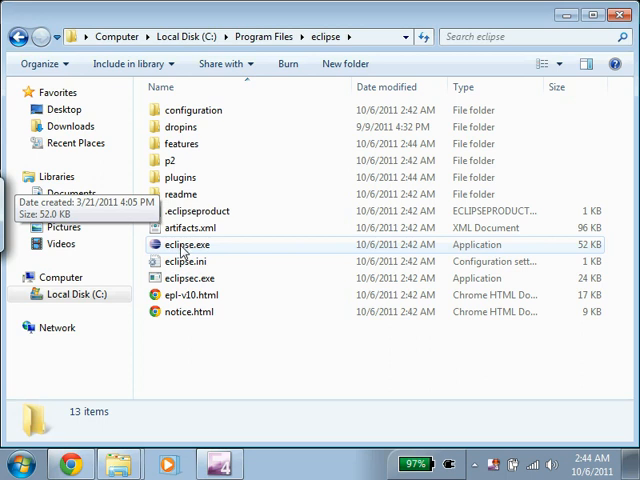
Step: Run eclipse.exe with 'Always ask before opening this file' unchecked in the security warning
double_click(184, 244)
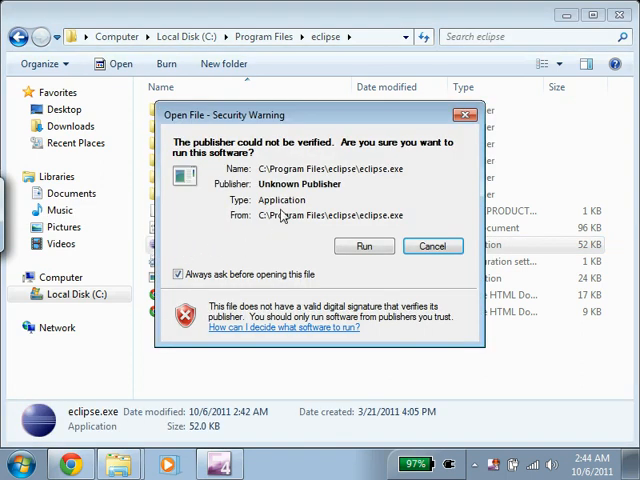
mouse_move(270, 163)
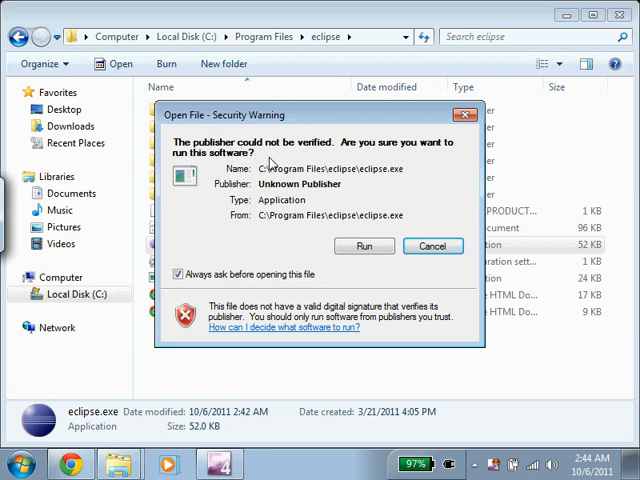
left_click(178, 274)
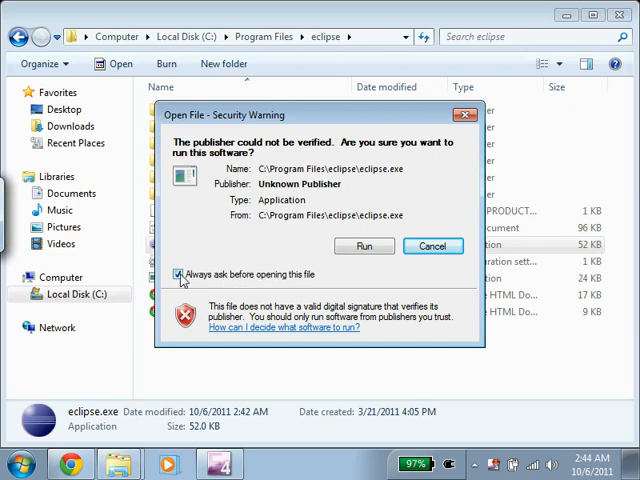
left_click(179, 274)
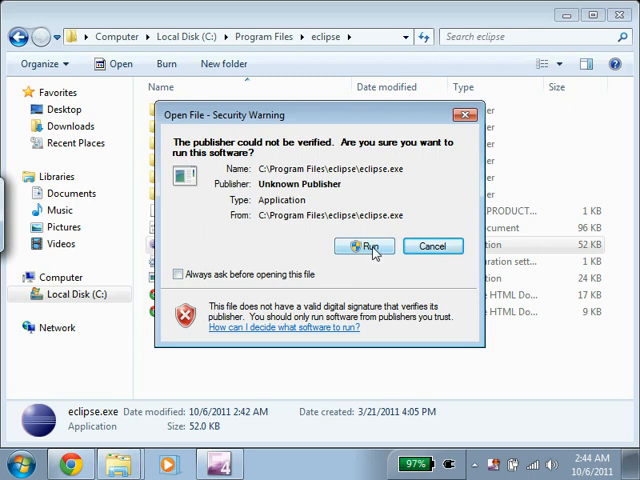
left_click(363, 246)
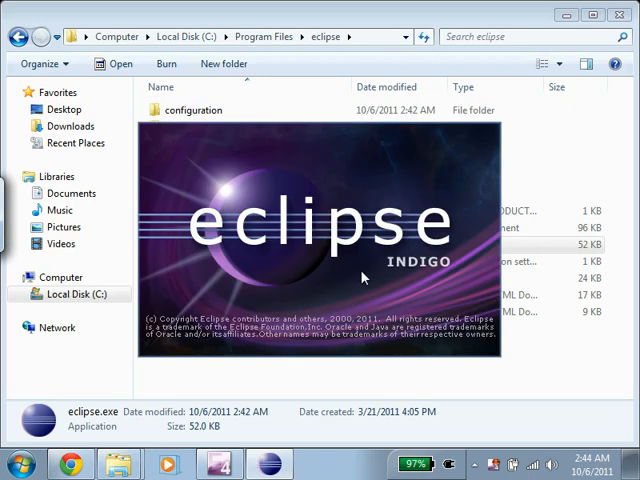
mouse_move(378, 278)
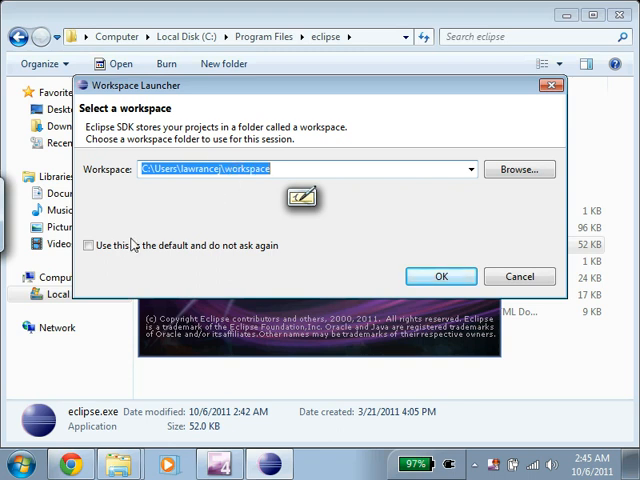
Step: Accept the default workspace path and set it as default without asking again
left_click(88, 246)
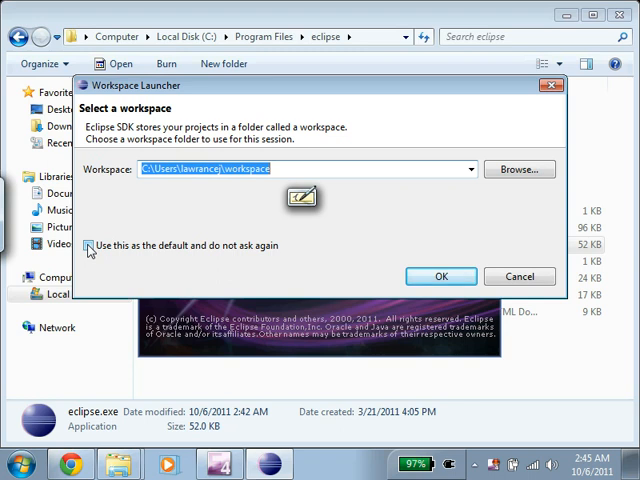
left_click(89, 245)
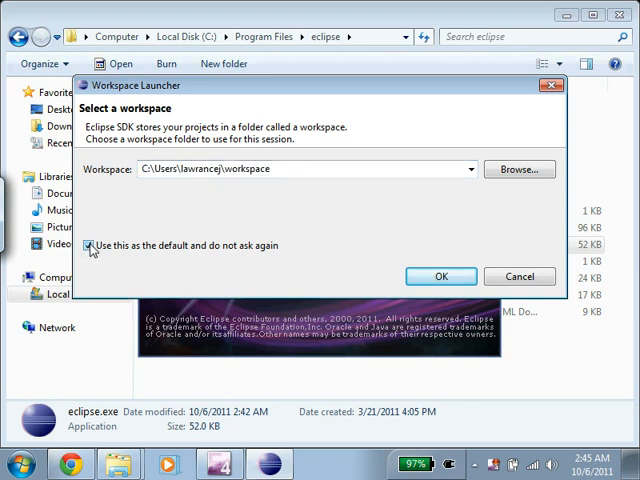
left_click(89, 245)
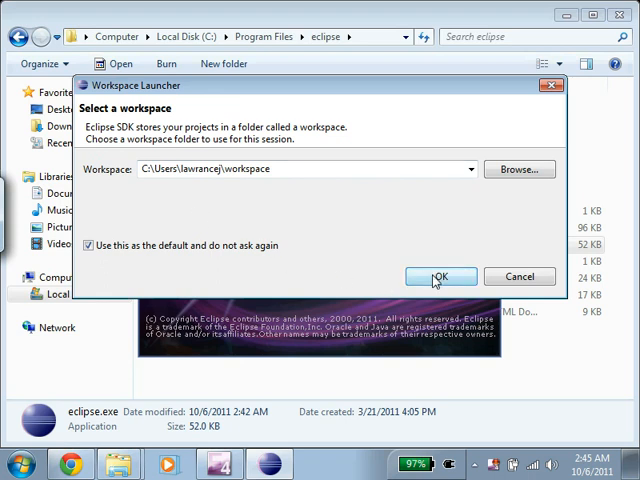
left_click(440, 277)
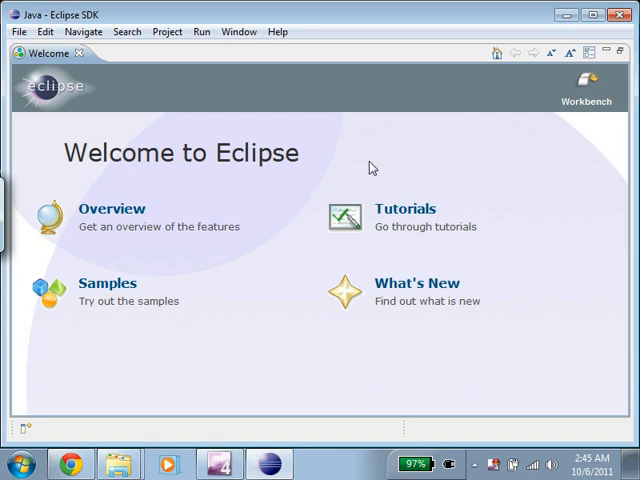
mouse_move(405, 165)
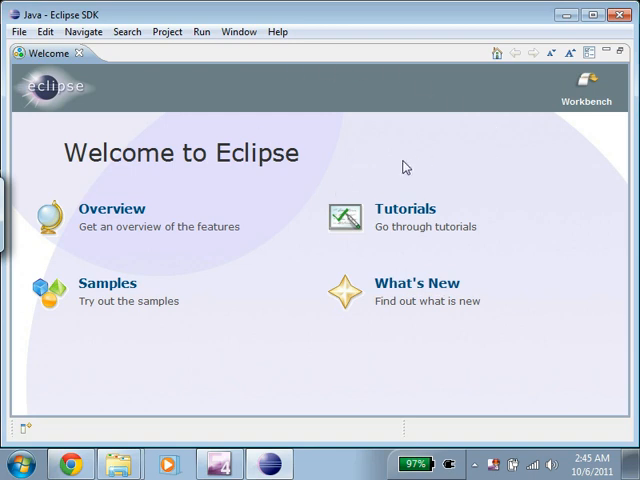
mouse_move(512, 129)
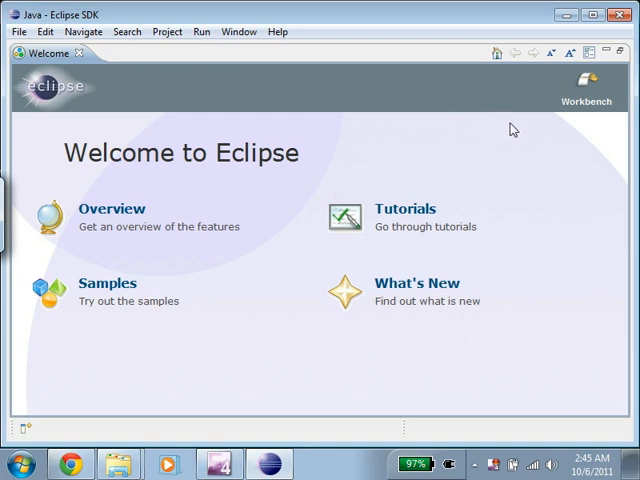
mouse_move(585, 85)
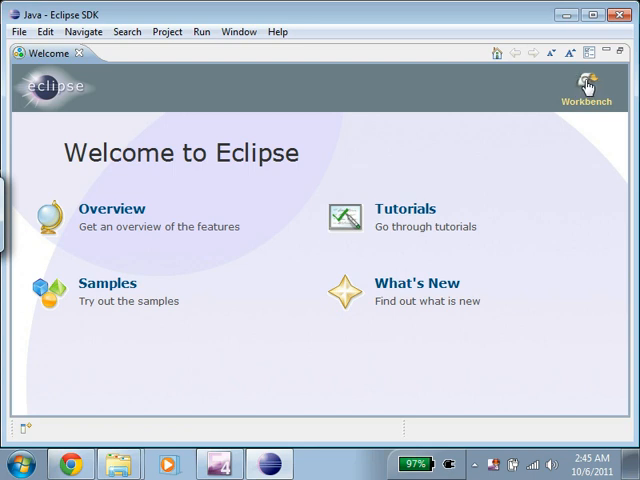
Step: Dismiss the Welcome page via the Workbench icon to reach the Java workbench
left_click(586, 85)
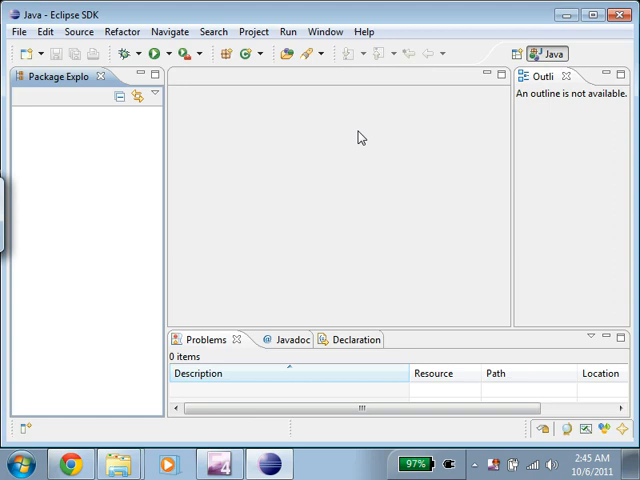
mouse_move(348, 174)
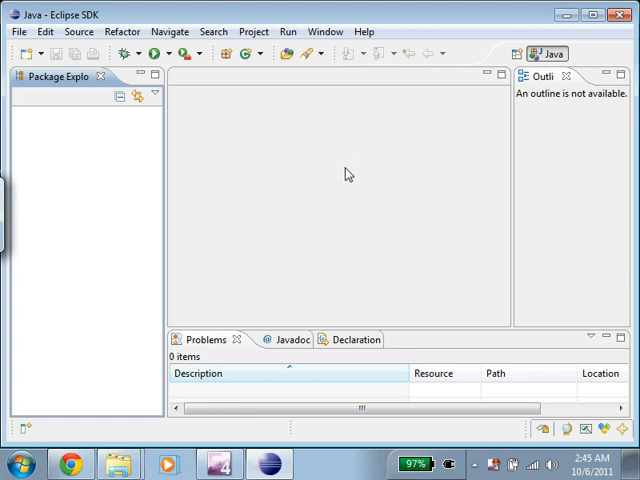
mouse_move(279, 368)
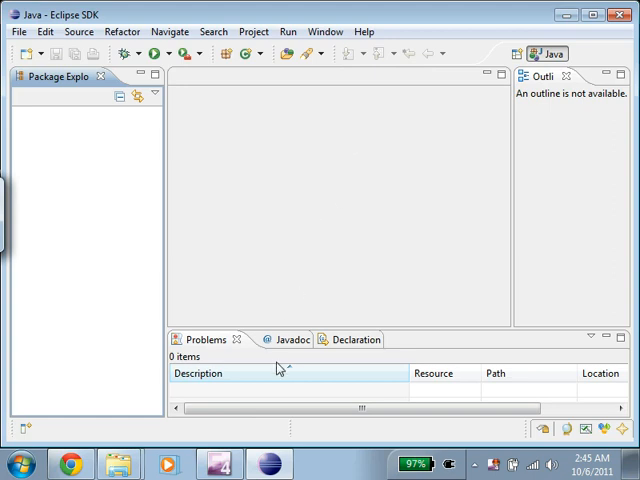
mouse_move(270, 463)
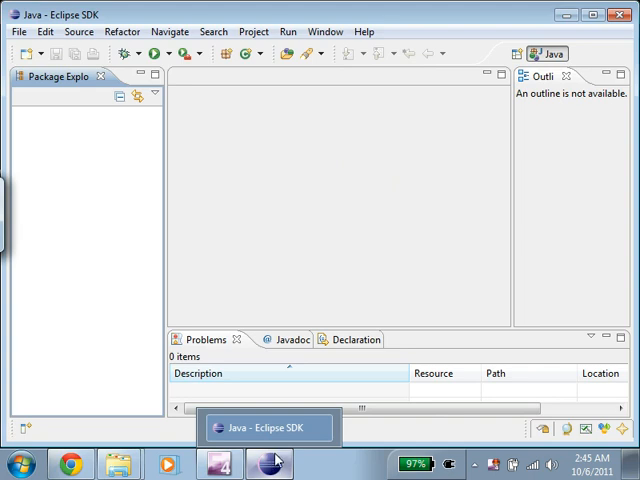
Step: Pin Eclipse to the taskbar, then close Eclipse and confirm the exit
right_click(269, 463)
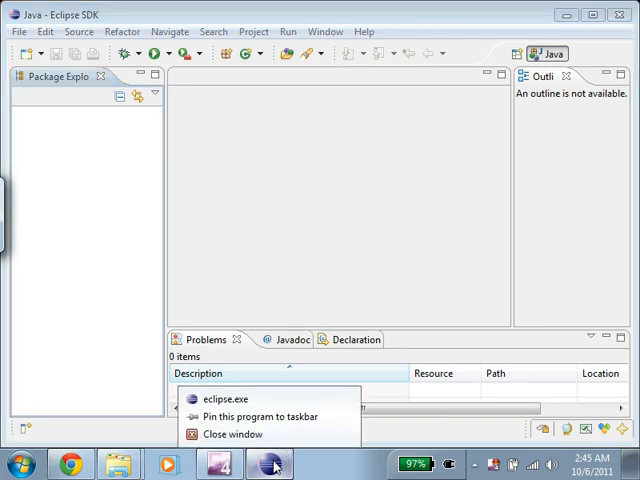
mouse_move(268, 417)
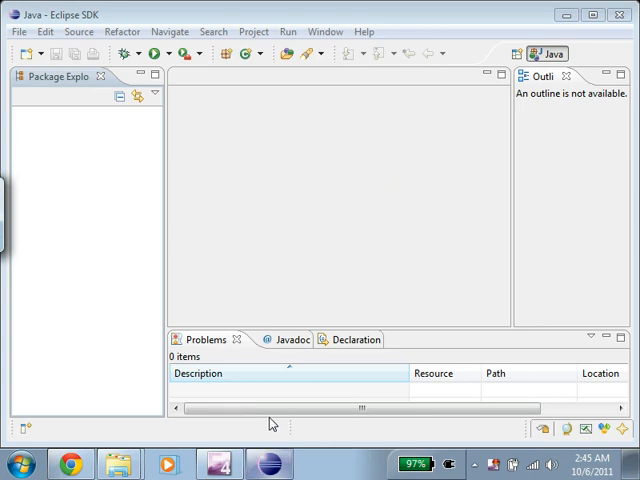
mouse_move(287, 280)
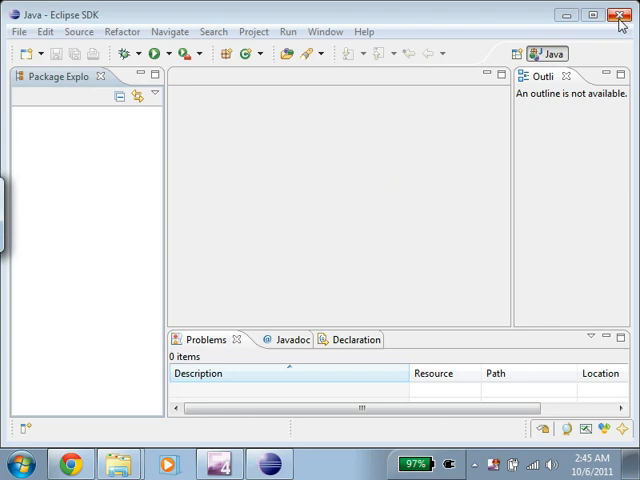
left_click(620, 14)
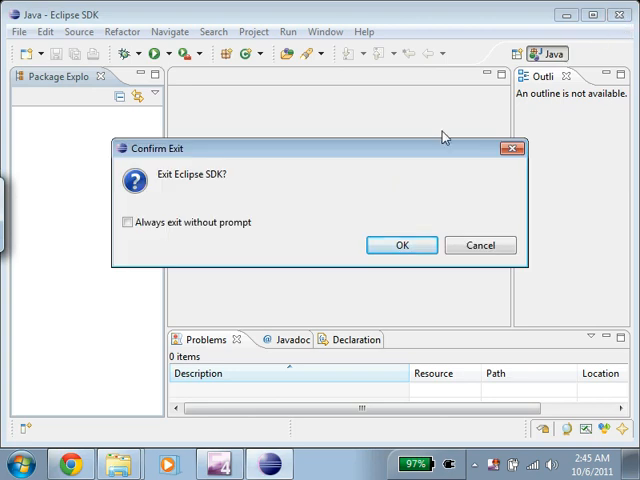
mouse_move(401, 245)
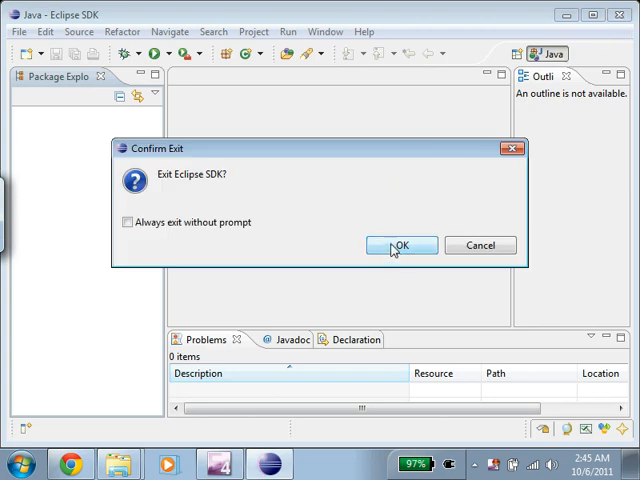
left_click(399, 245)
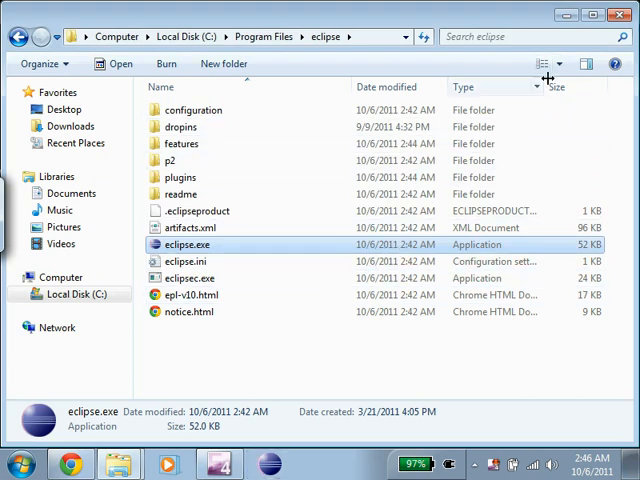
mouse_move(295, 360)
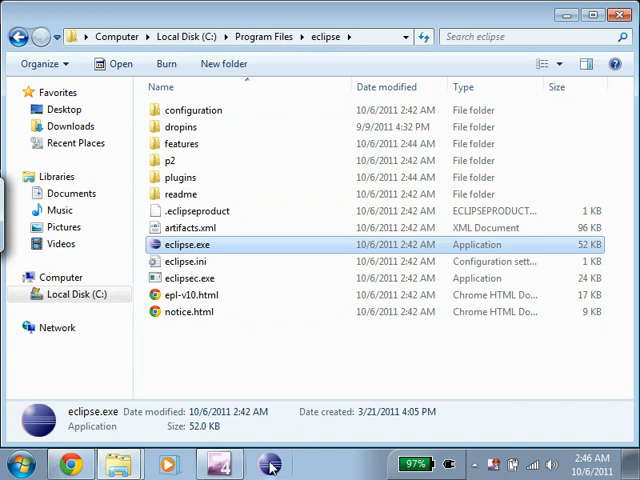
Step: Relaunch Eclipse from its pinned entry, opening directly to the Java workbench
double_click(189, 244)
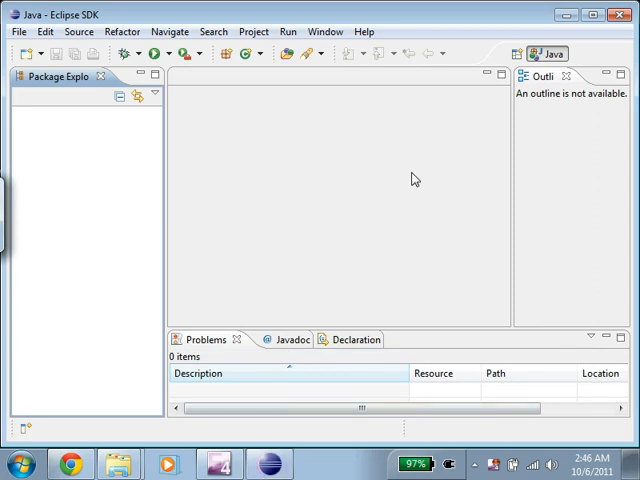
mouse_move(320, 266)
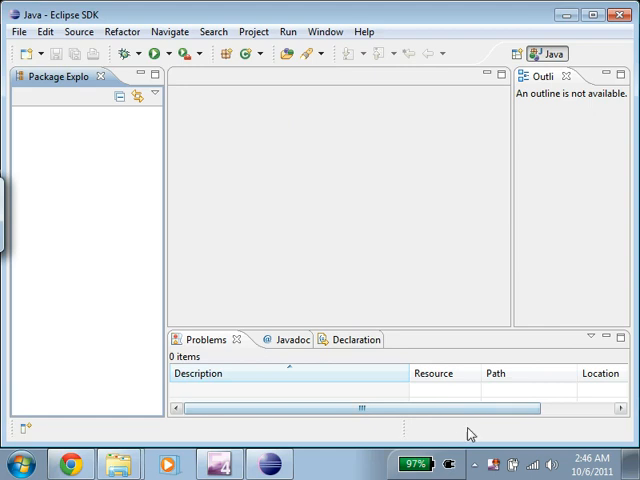
mouse_move(494, 464)
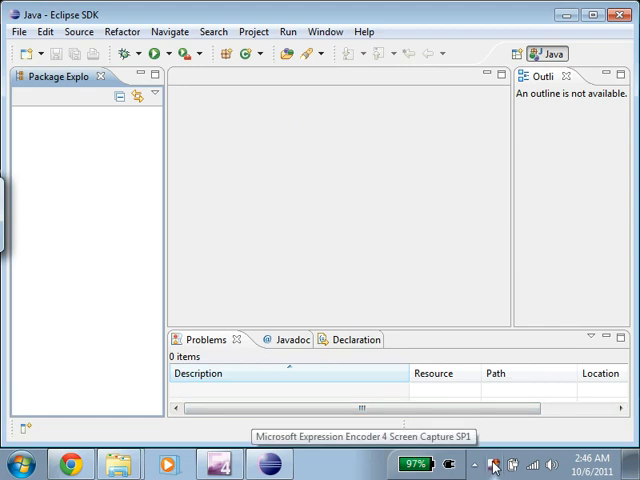